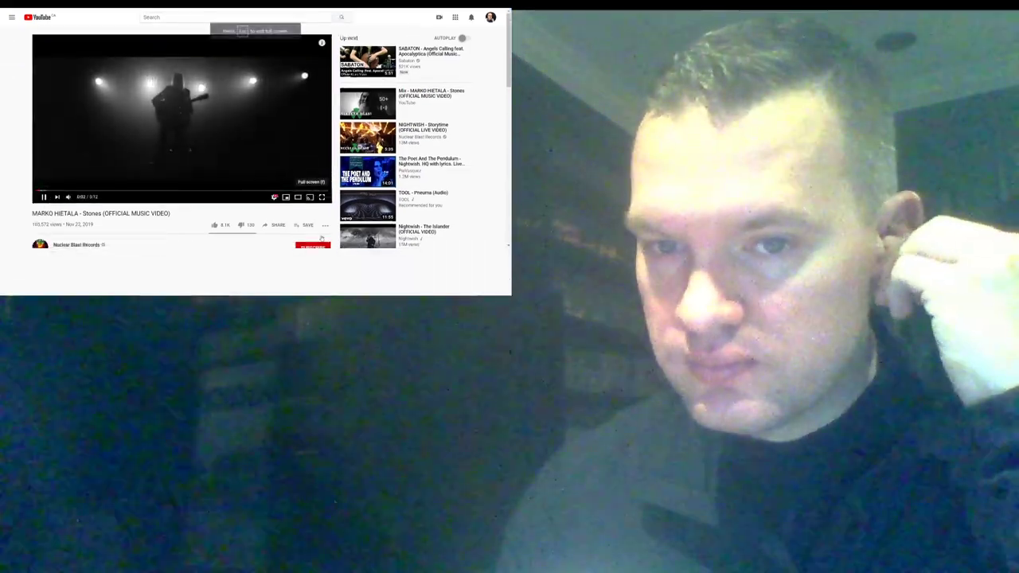
Start playback of the Marko Hietala "Stones" official music video
left_click(322, 198)
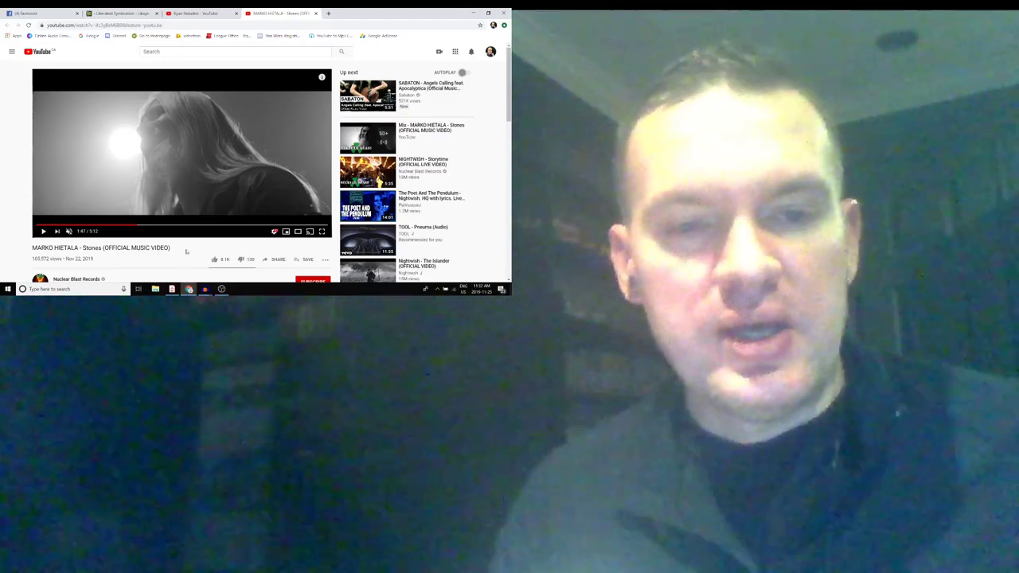
scroll("down", 3)
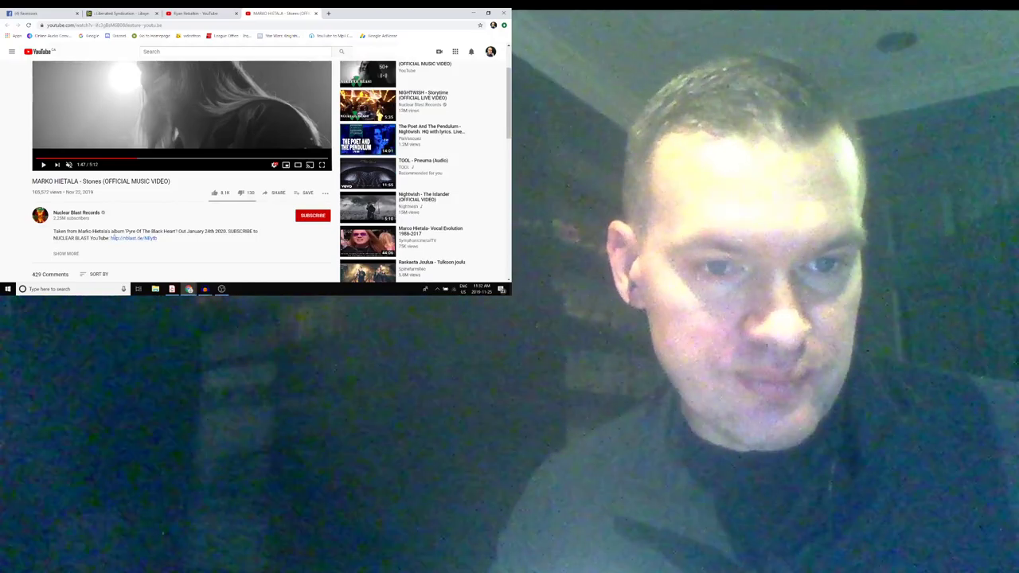